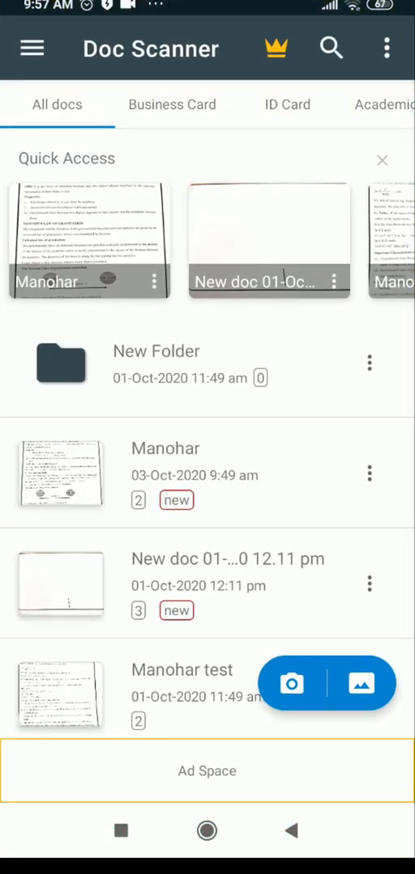
# Begin a new document scan from the Doc Scanner home screen.
pyautogui.click(291, 684)
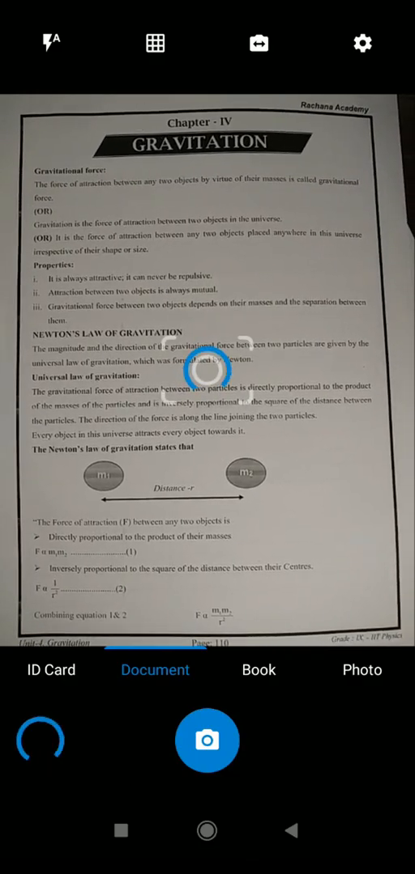
# Capture the Gravitation chapter page and accept its crop borders as page one.
pyautogui.click(207, 740)
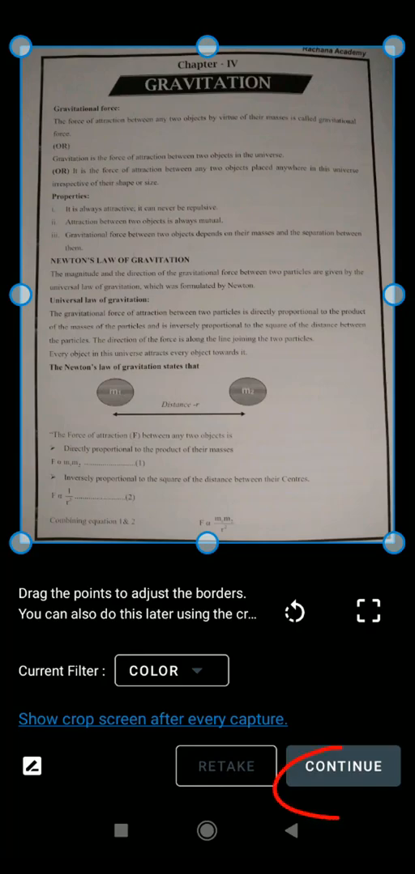
pyautogui.click(343, 766)
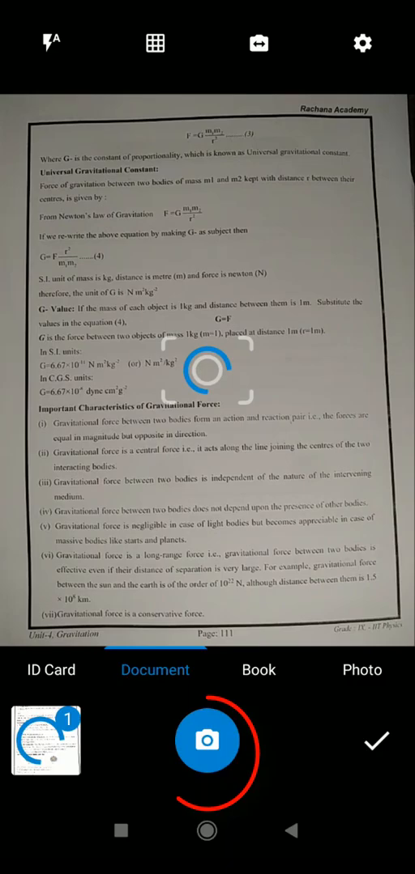
# Capture the gravitational constant page and accept its borders as page two.
pyautogui.click(207, 740)
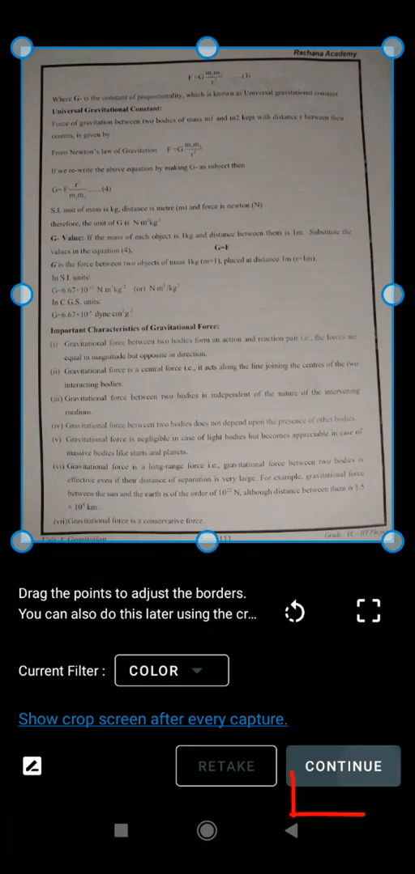
pyautogui.click(344, 766)
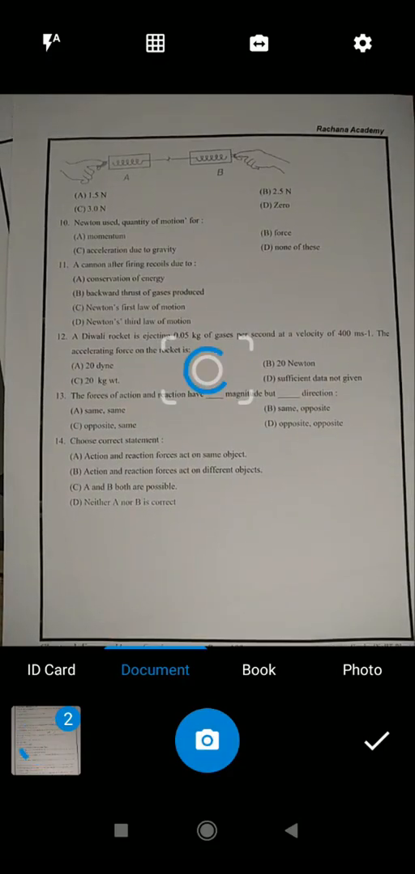
pyautogui.click(207, 740)
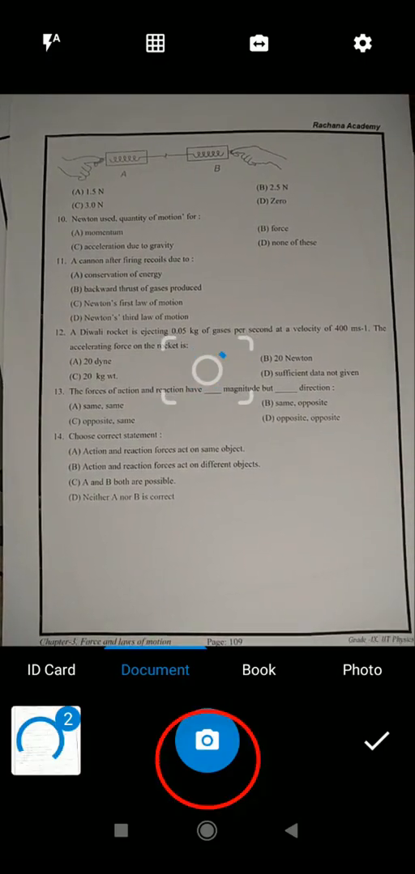
# Capture the motion questions page and the numerical problems page as pages three and four.
pyautogui.click(207, 741)
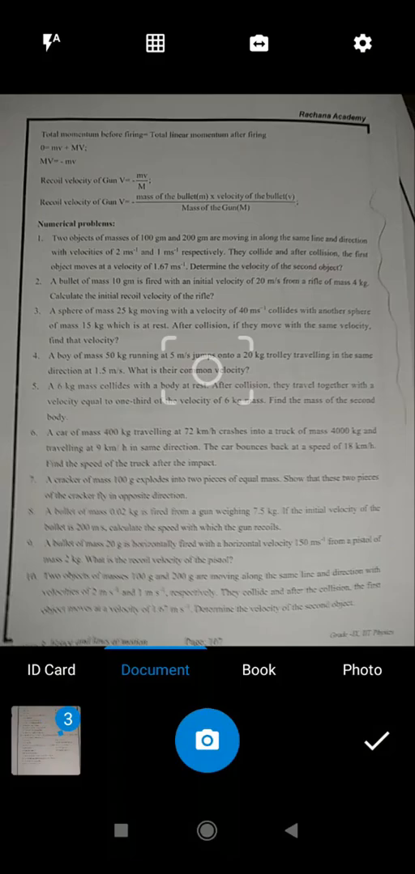
pyautogui.click(207, 740)
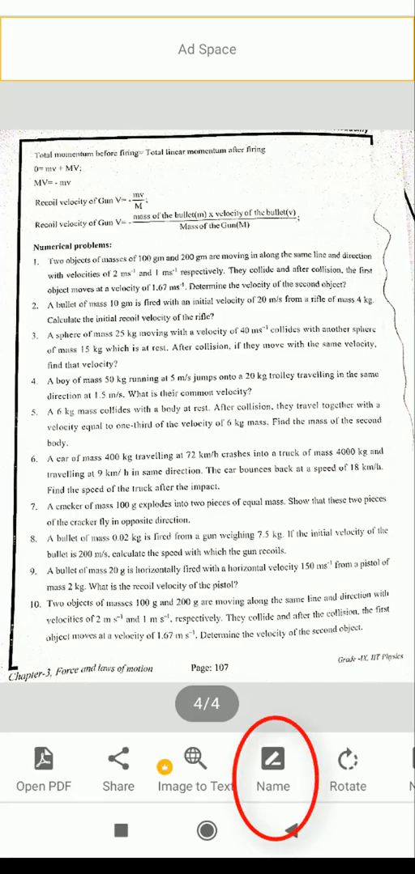
pyautogui.click(272, 767)
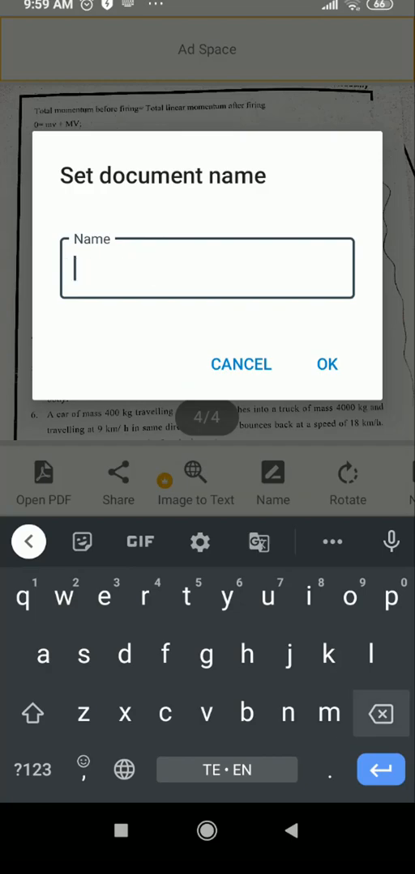
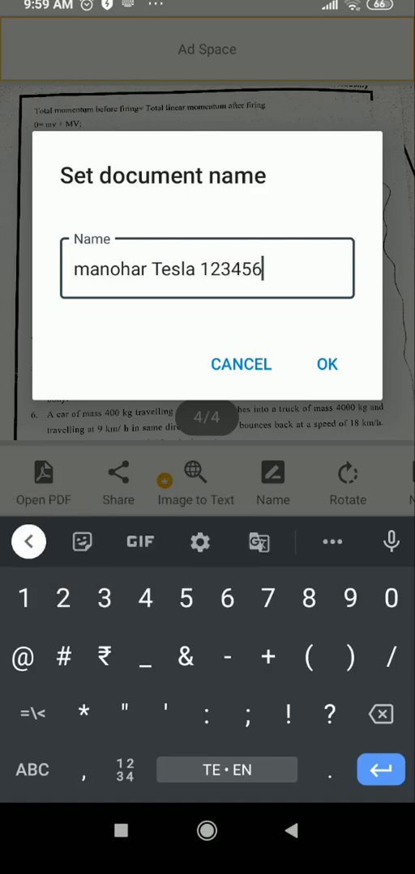
pyautogui.click(328, 364)
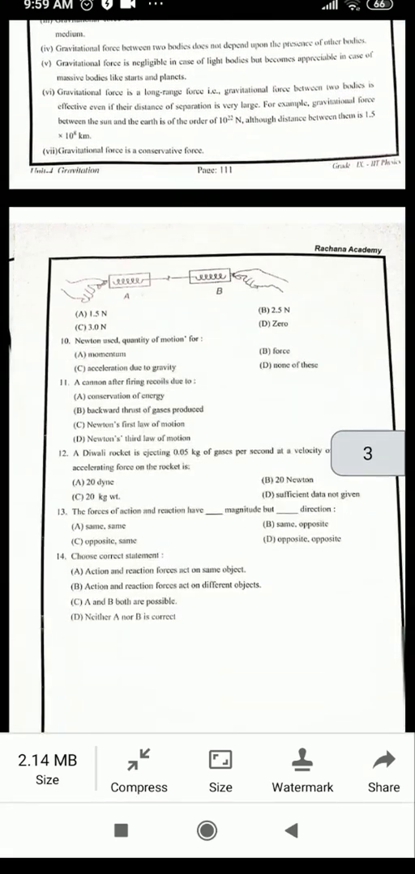
pyautogui.scroll(3)
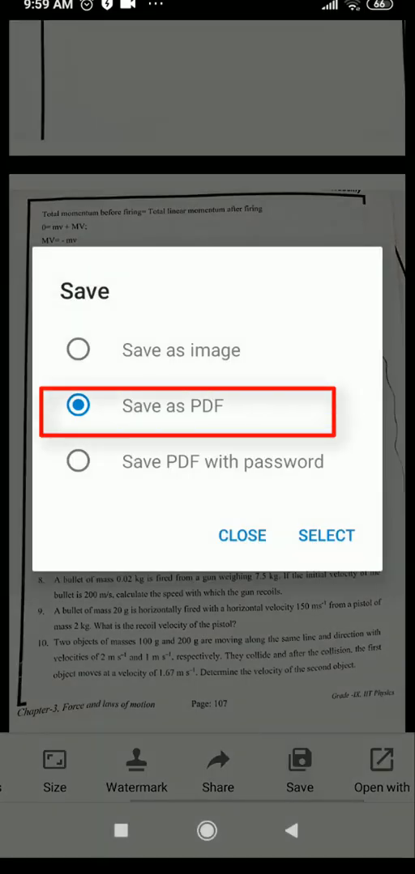
pyautogui.click(325, 534)
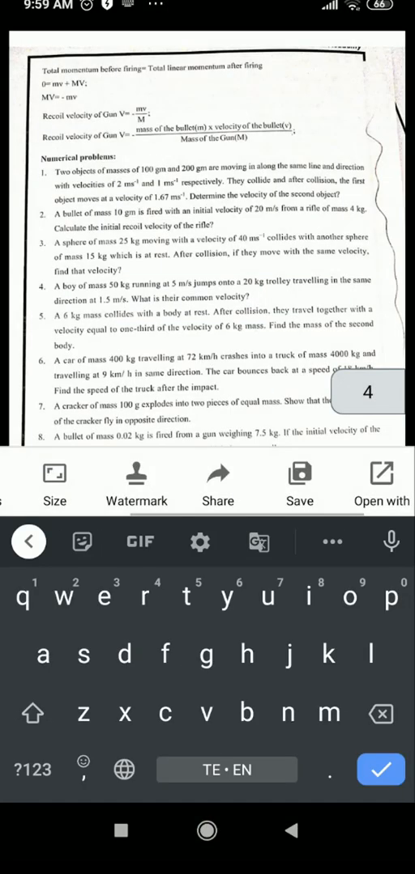
pyautogui.click(298, 484)
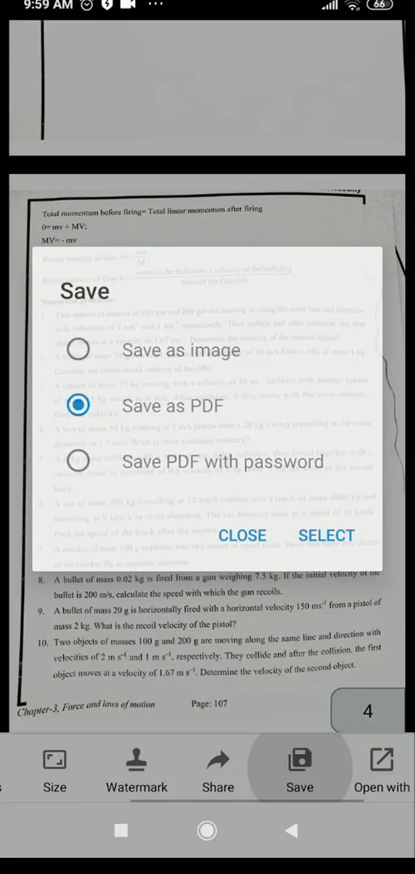
pyautogui.click(326, 534)
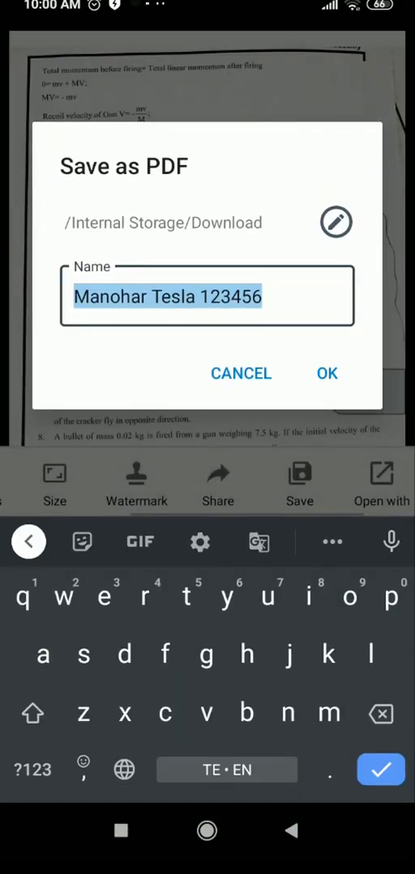
pyautogui.click(327, 372)
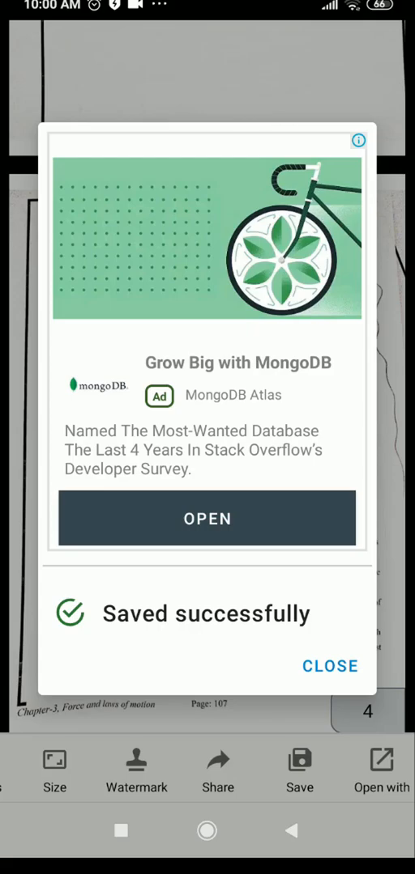
pyautogui.click(330, 665)
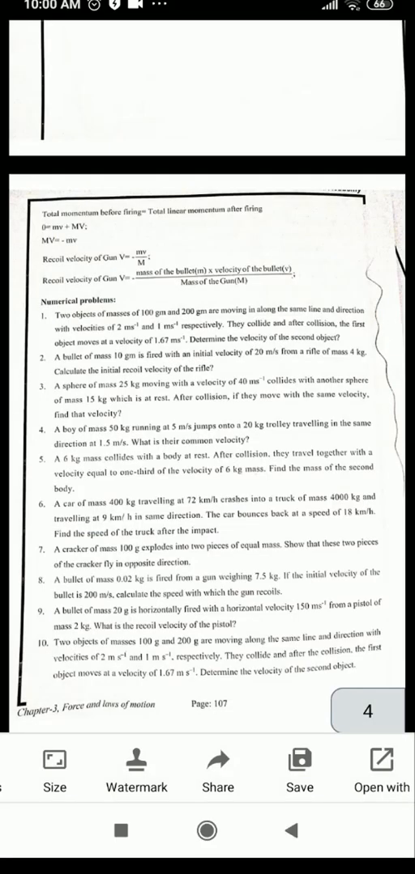
pyautogui.press('home')
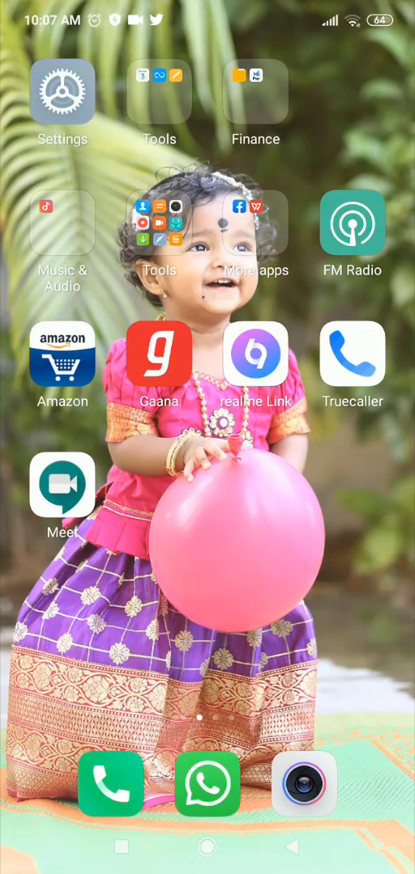
pyautogui.click(159, 227)
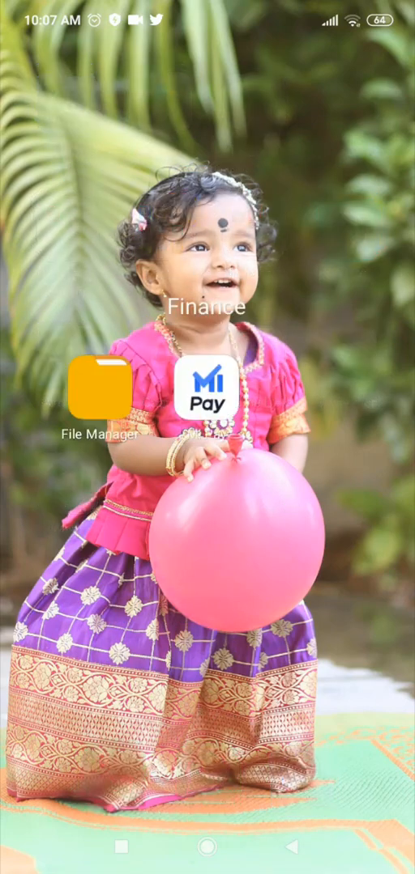
pyautogui.click(104, 386)
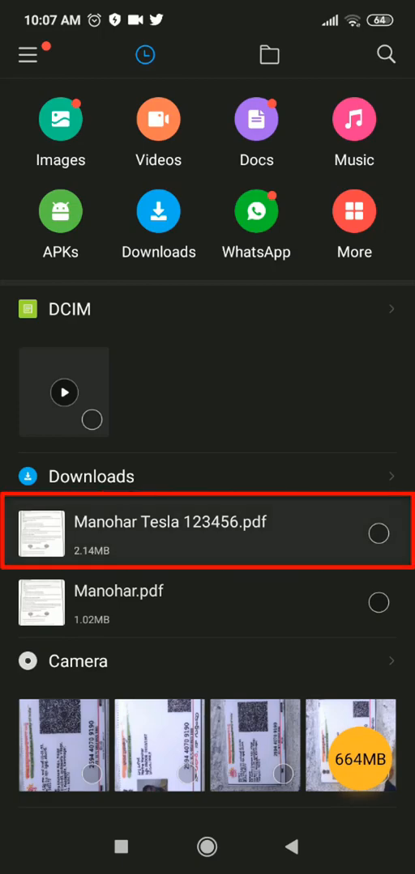
pyautogui.click(207, 531)
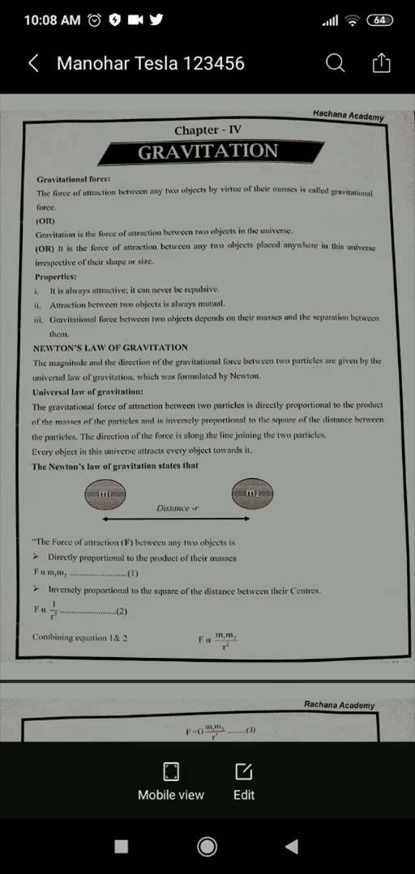
pyautogui.scroll(-3)
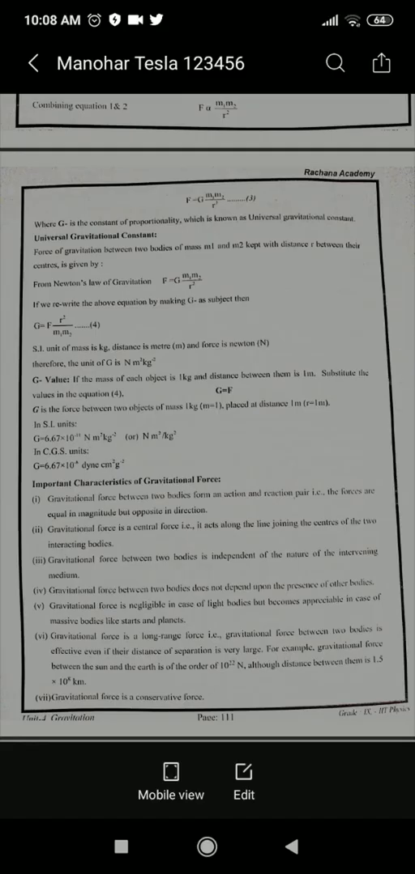